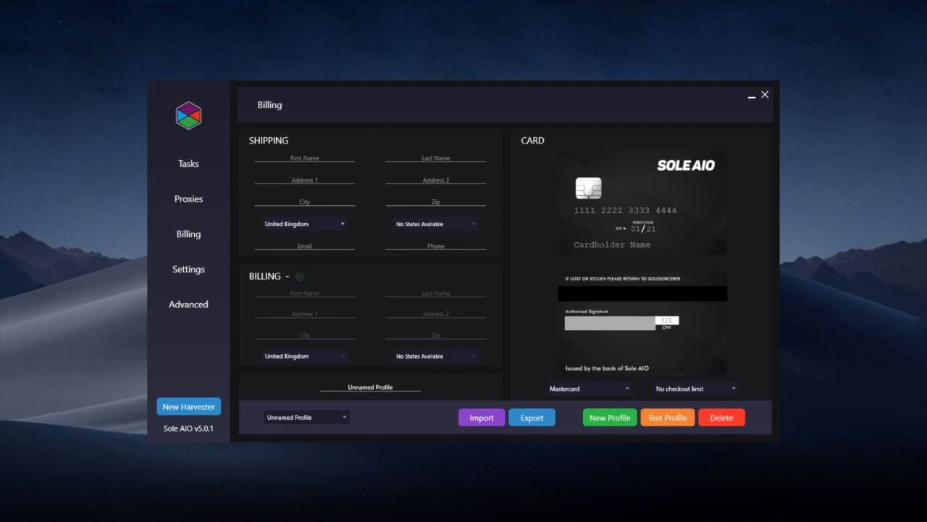
Enter shipping name Rybert, address 12 Rybert Road, and set the country via the dropdown.
text(Rybert)
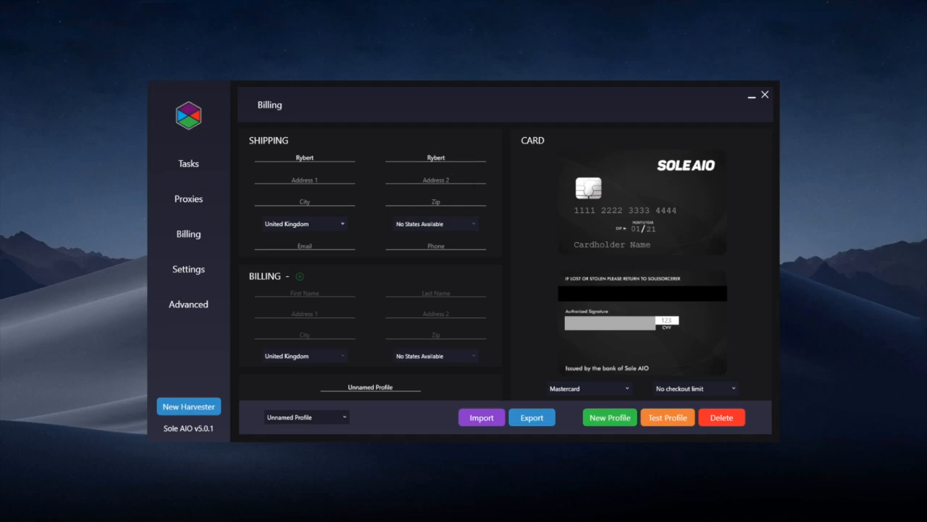
text(12 Rybert Road)
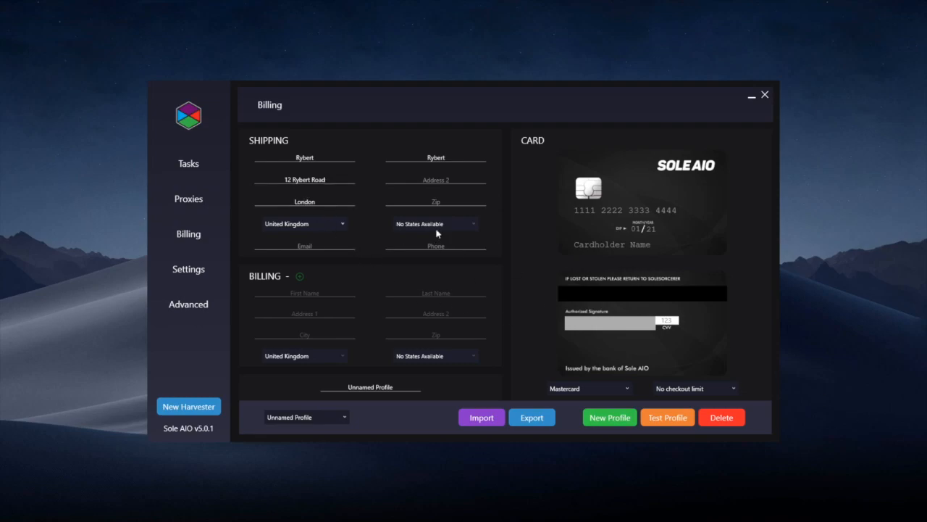
click(304, 224)
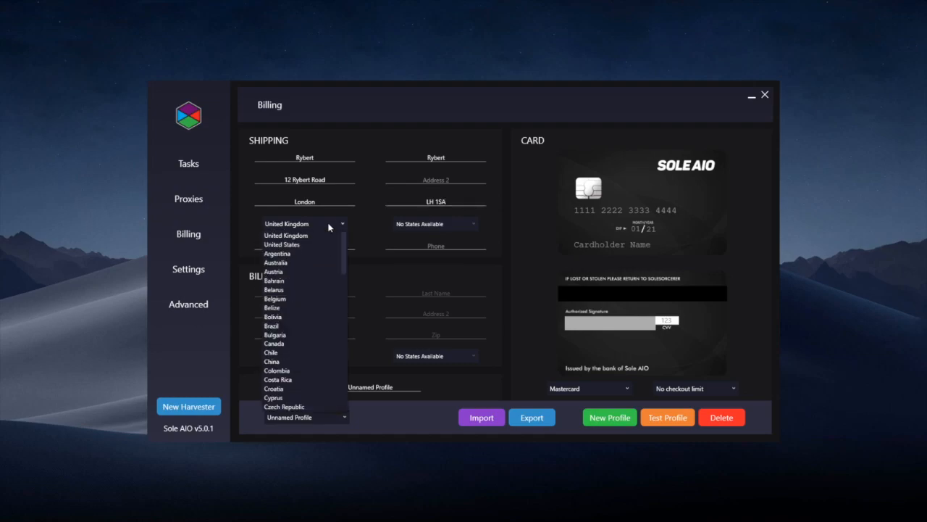
mouse_move(316, 243)
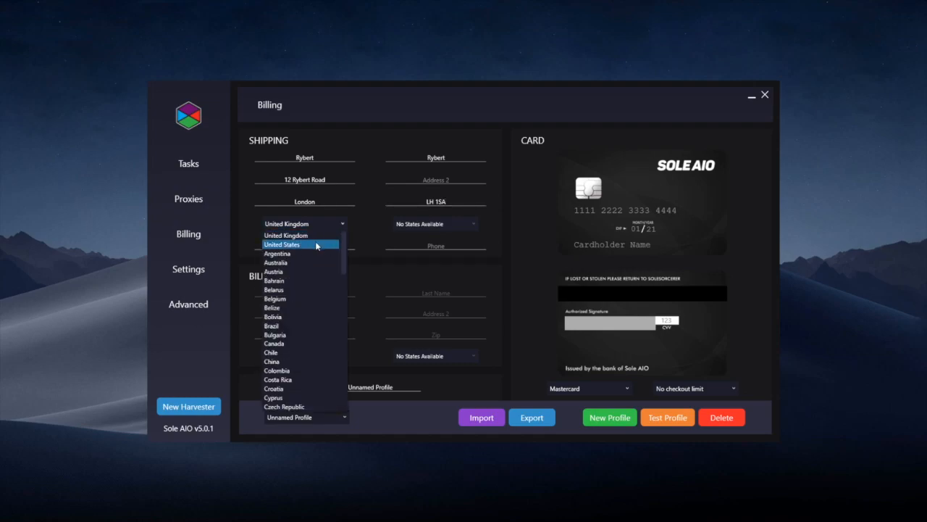
click(281, 244)
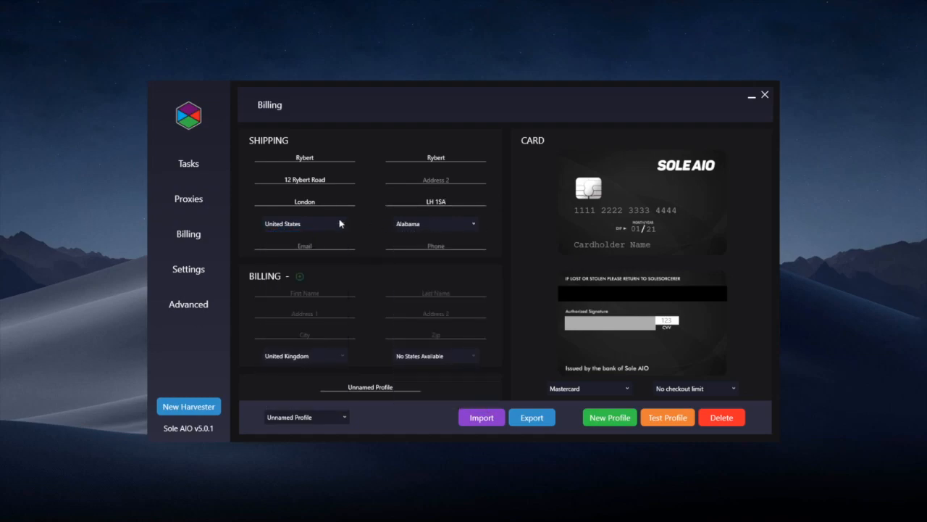
click(304, 223)
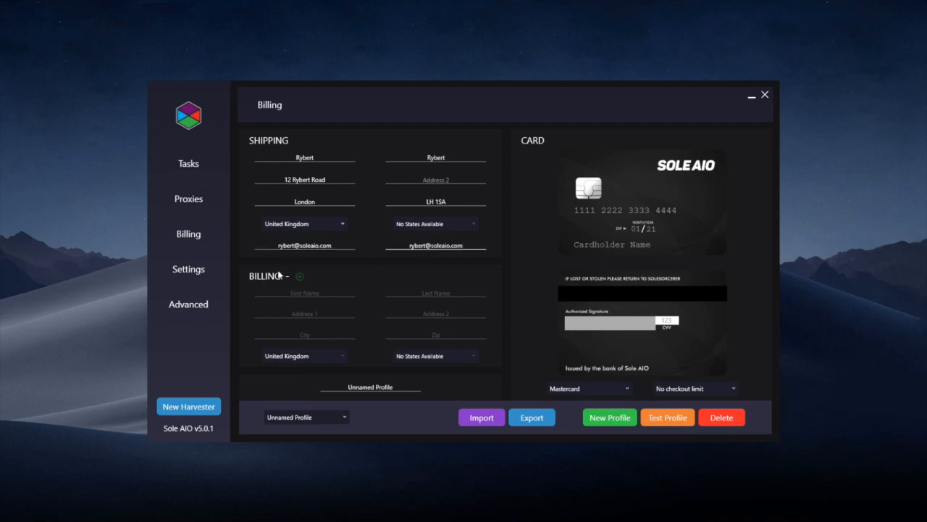
mouse_move(310, 281)
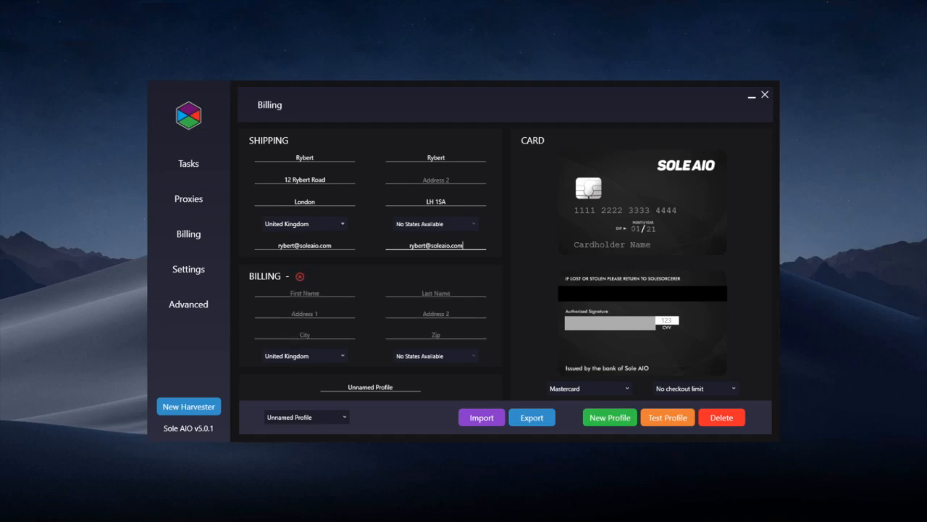
click(304, 293)
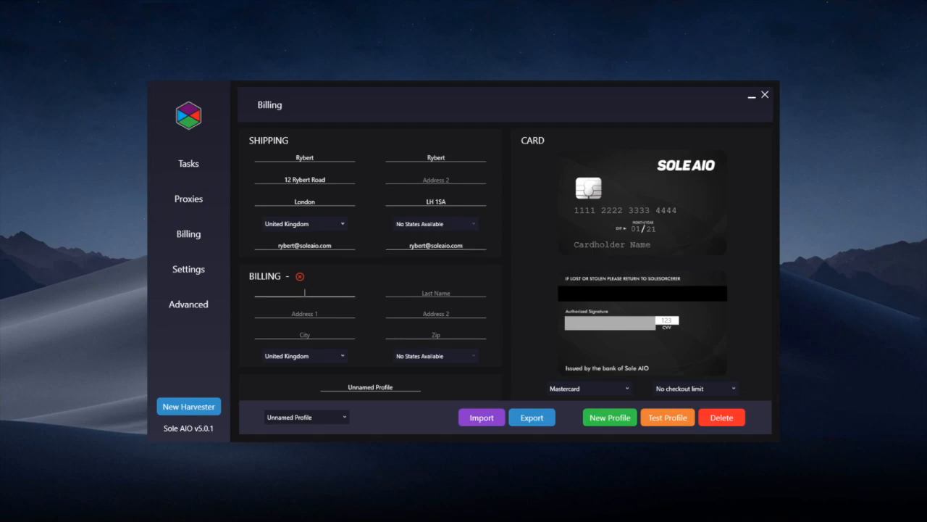
click(435, 312)
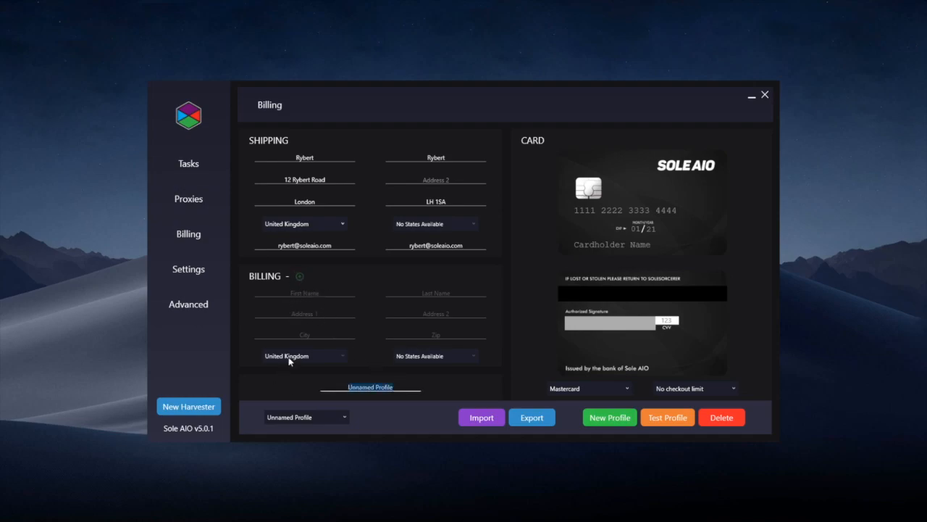
text(Ryan 1)
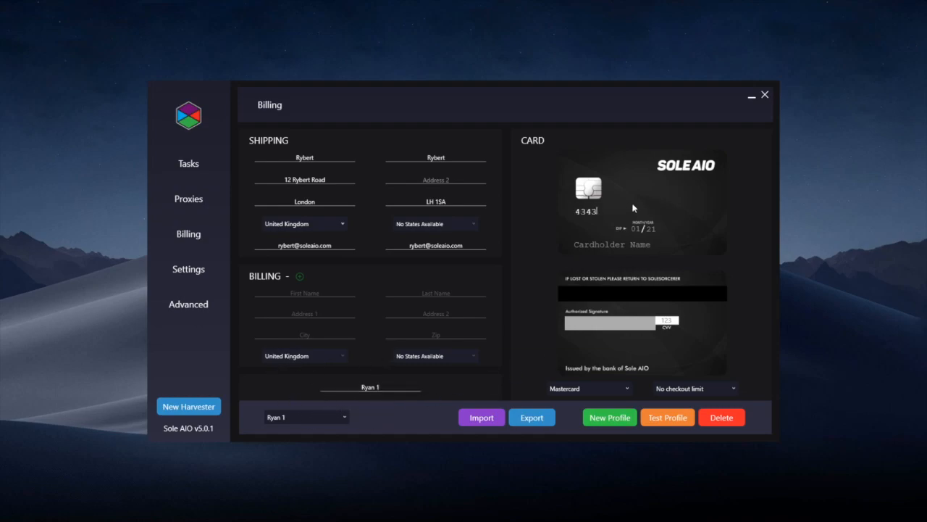
text(4343 4343 4343)
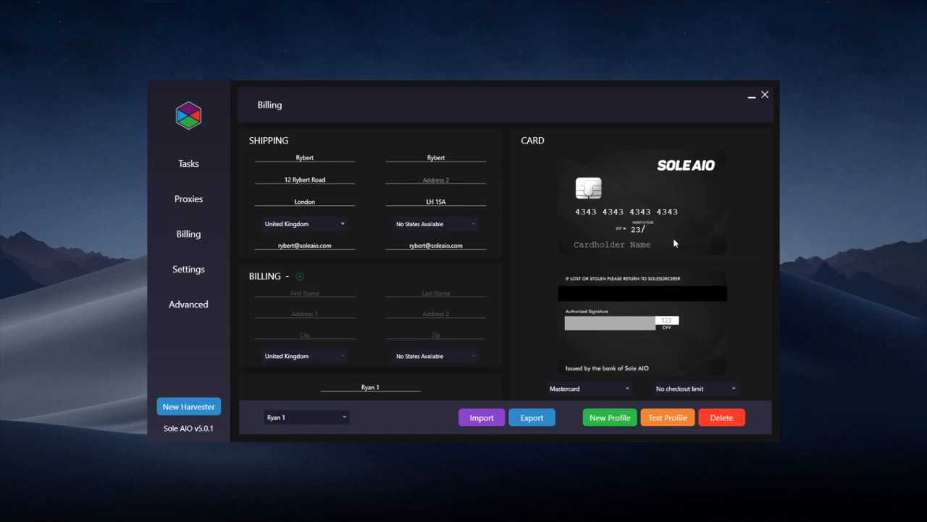
text(2d)
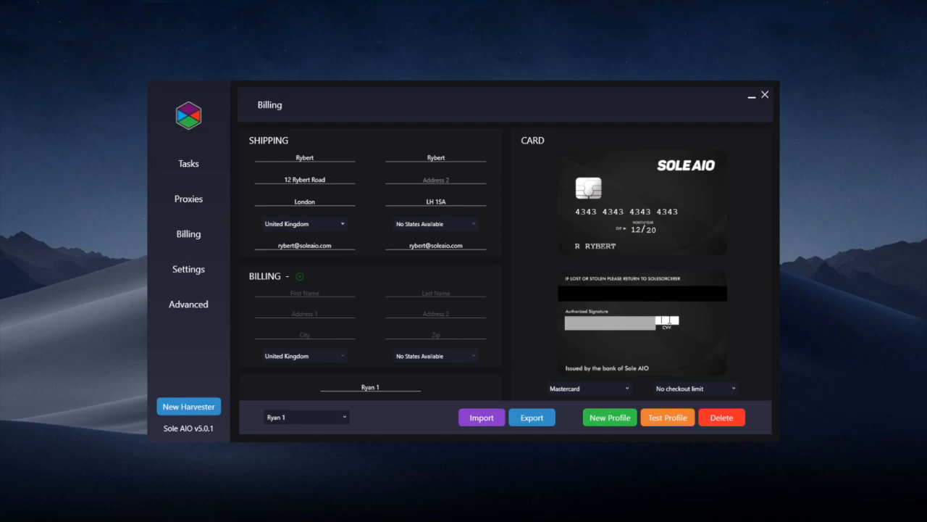
click(588, 388)
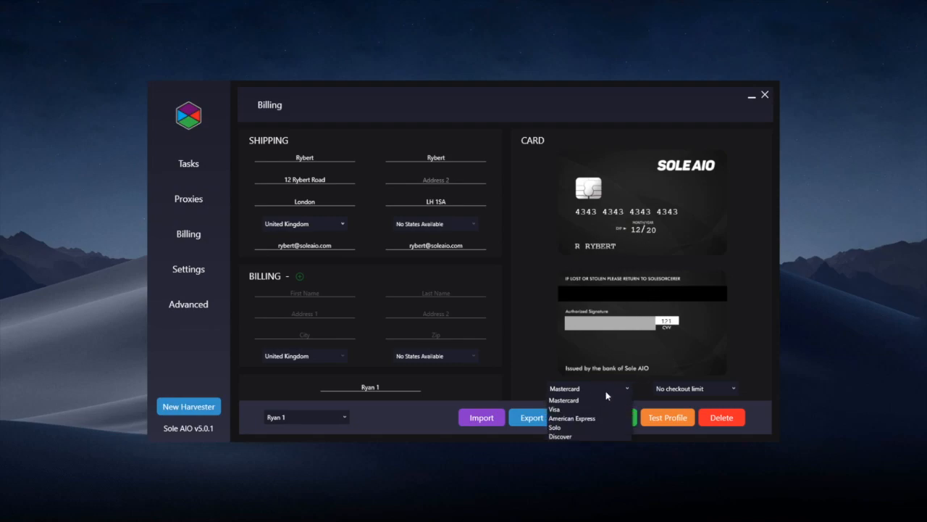
mouse_move(601, 417)
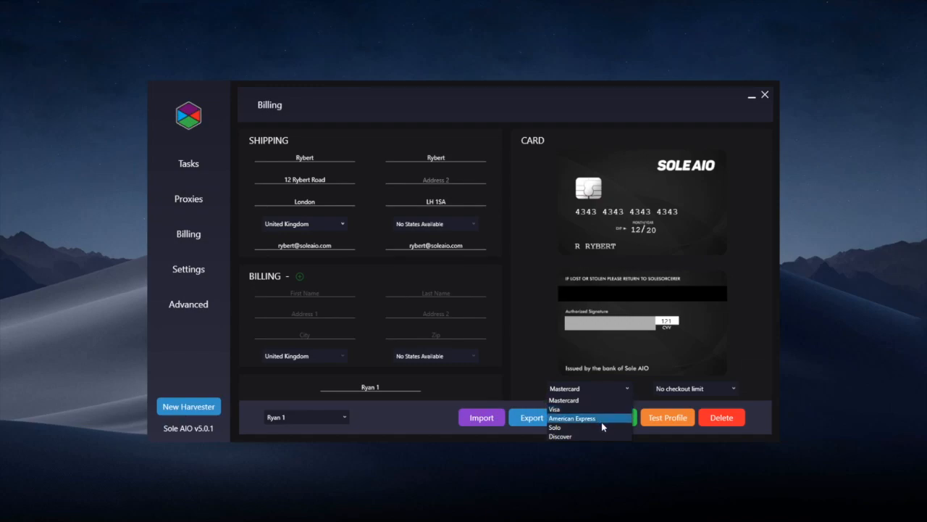
mouse_move(585, 426)
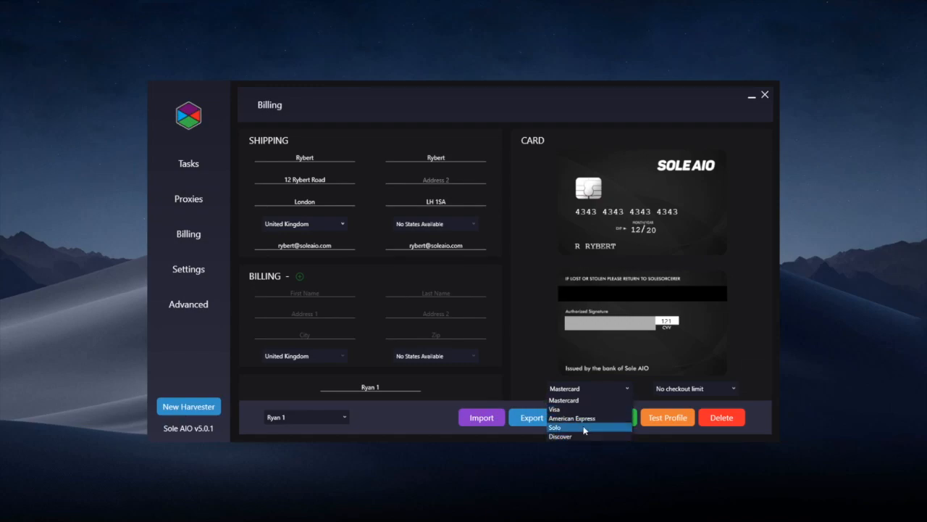
mouse_move(568, 409)
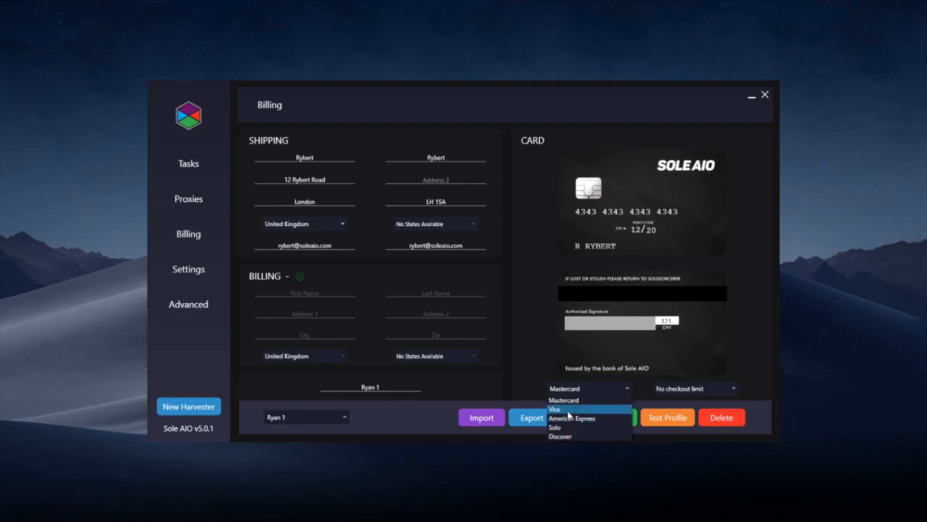
Set the card type to Visa and the checkout limit to No checkout limit.
click(554, 408)
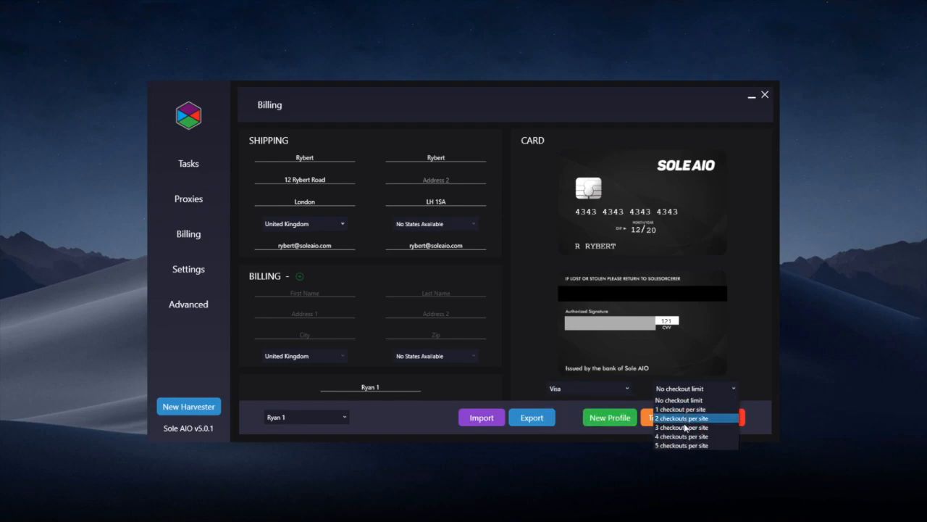
mouse_move(681, 409)
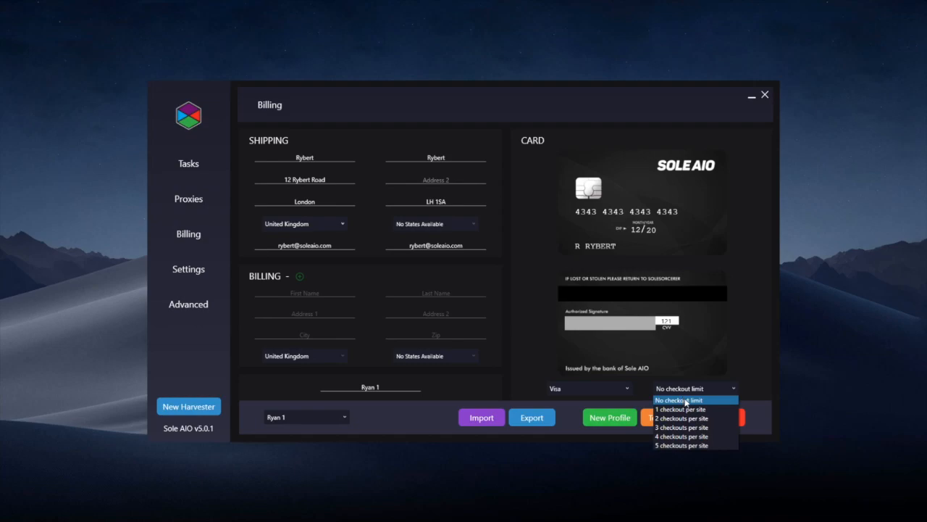
click(680, 409)
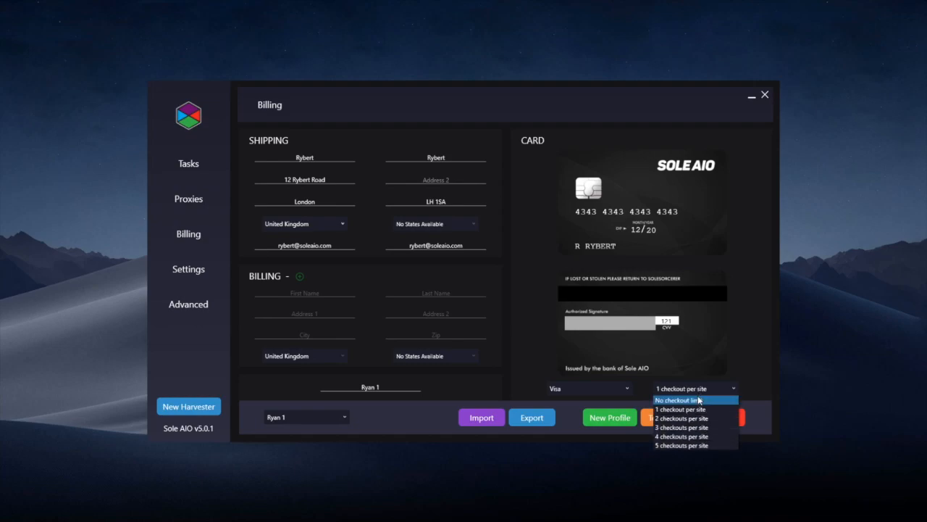
mouse_move(714, 404)
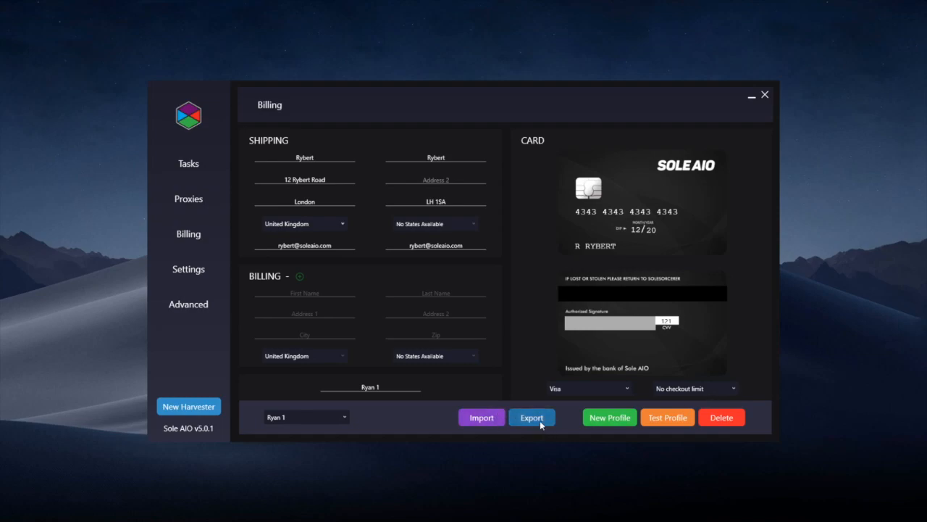
mouse_move(481, 417)
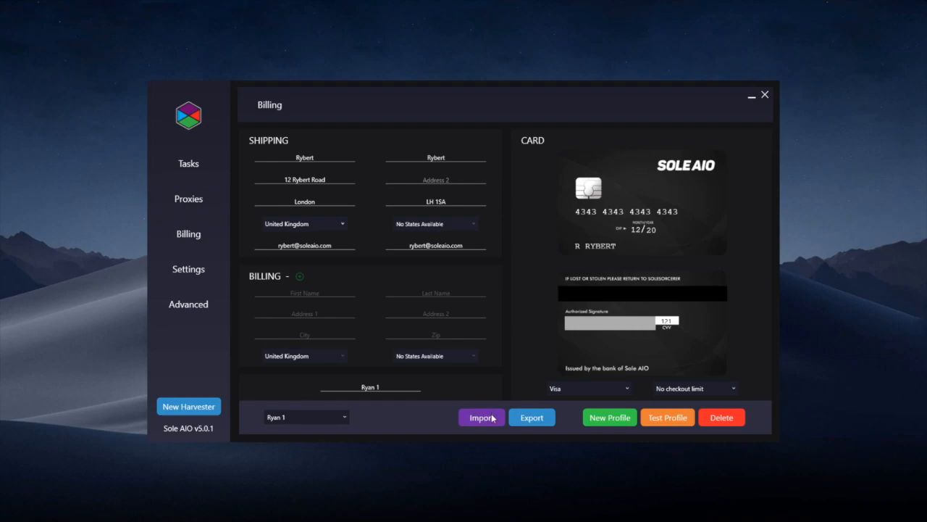
mouse_move(532, 418)
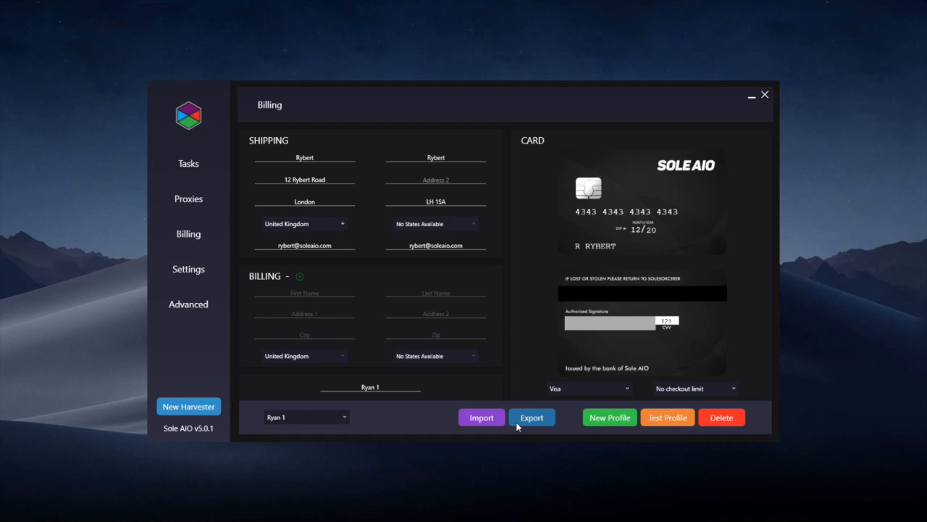
mouse_move(608, 417)
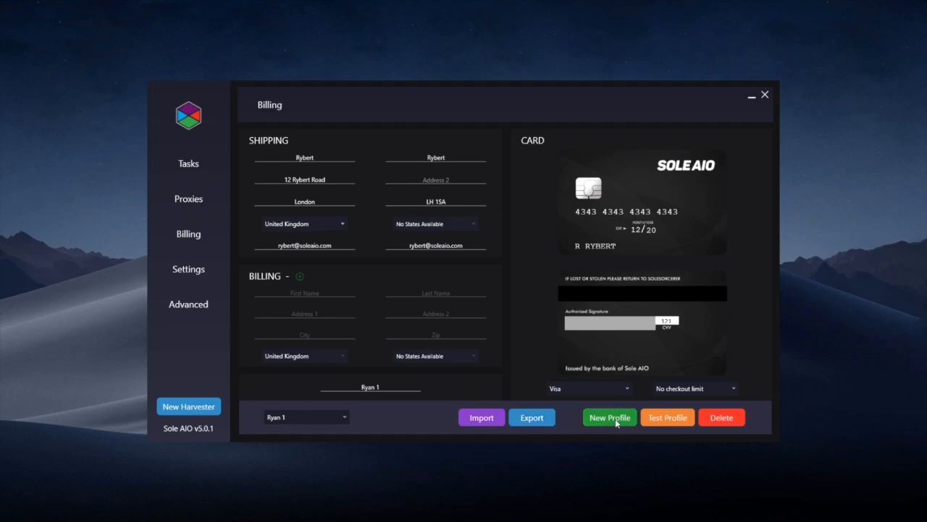
Load a sample John Doe test profile, then delete it to return to Ryan 1.
click(609, 417)
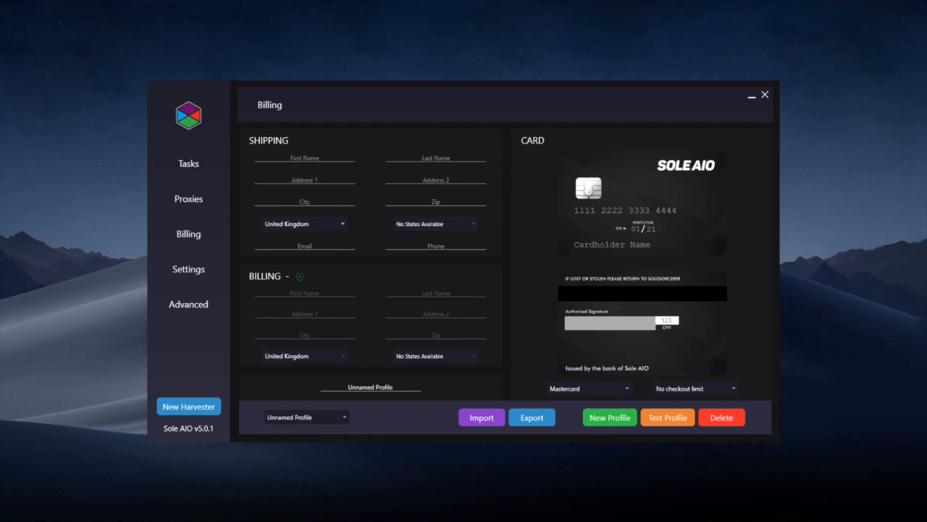
mouse_move(645, 357)
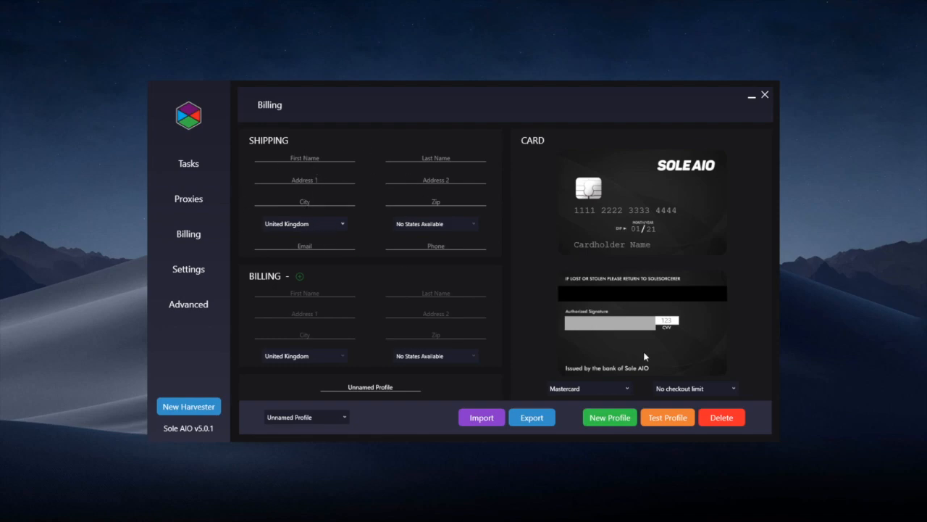
click(304, 417)
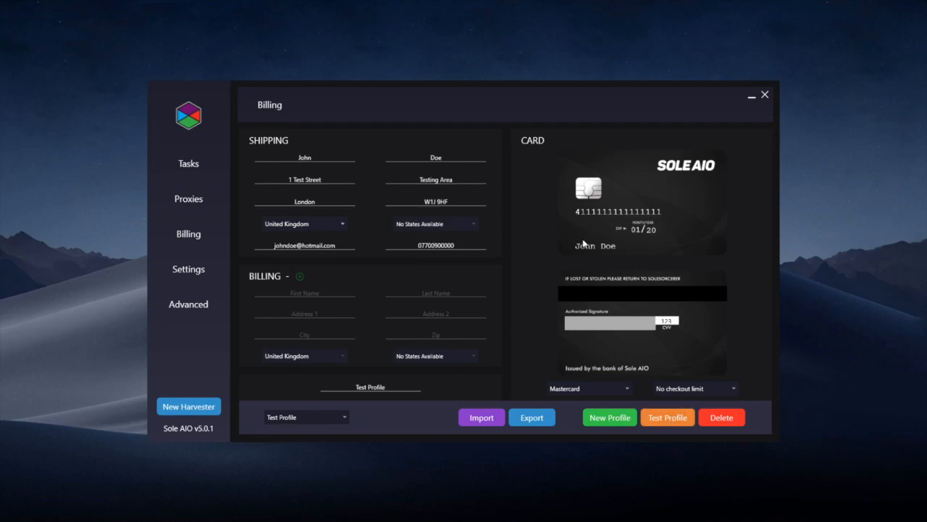
mouse_move(585, 243)
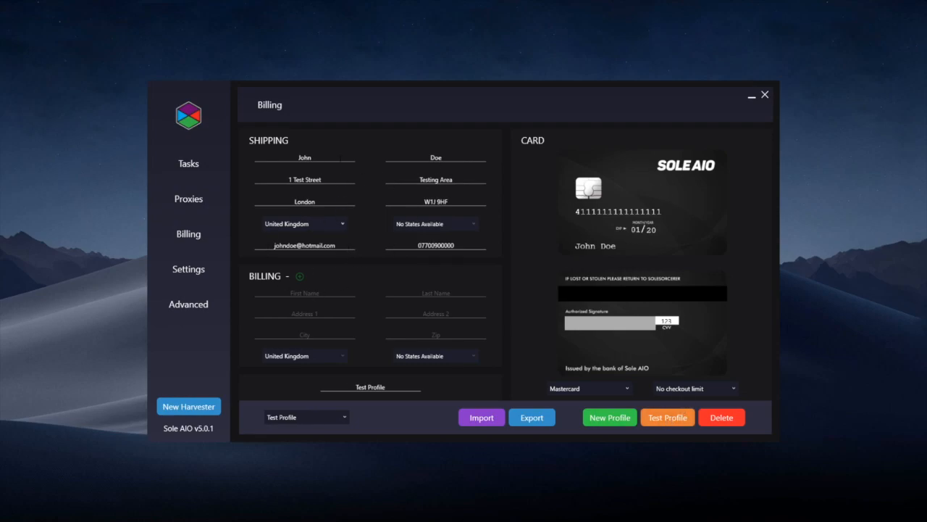
mouse_move(336, 264)
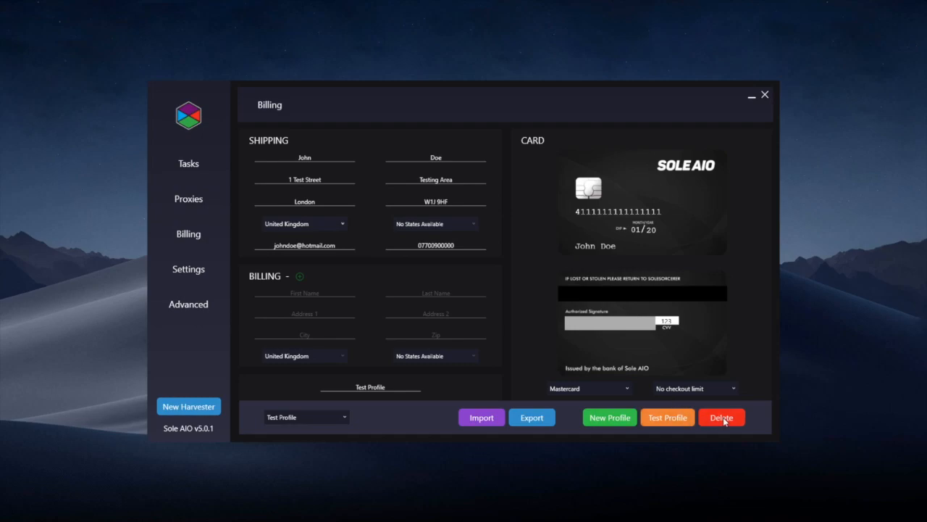
click(306, 417)
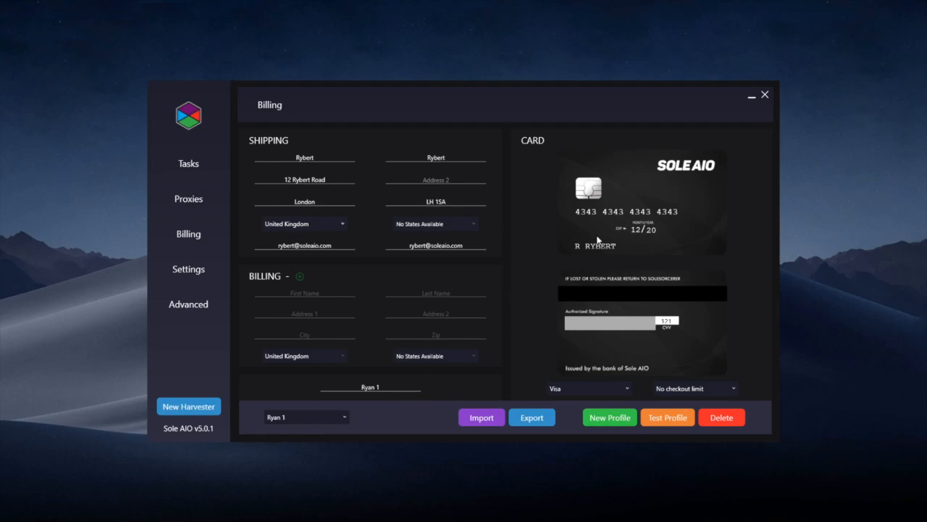
mouse_move(529, 227)
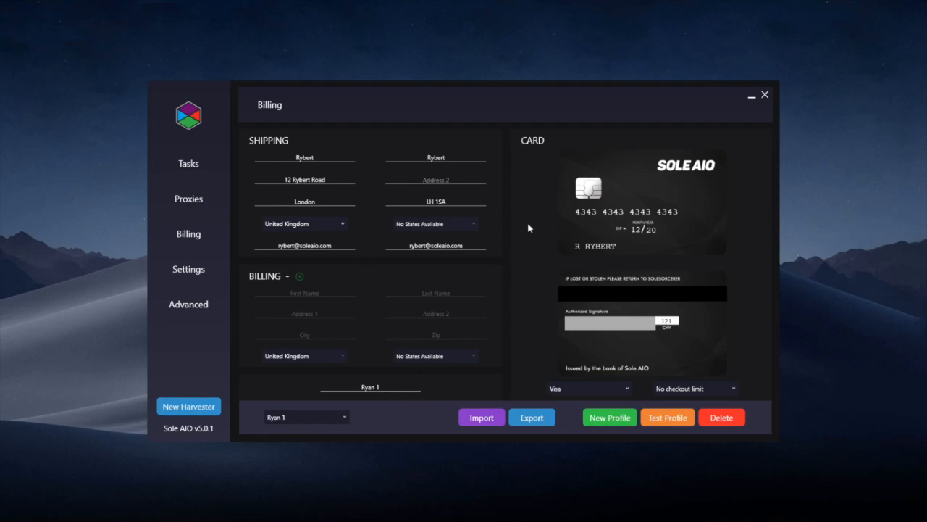
mouse_move(526, 264)
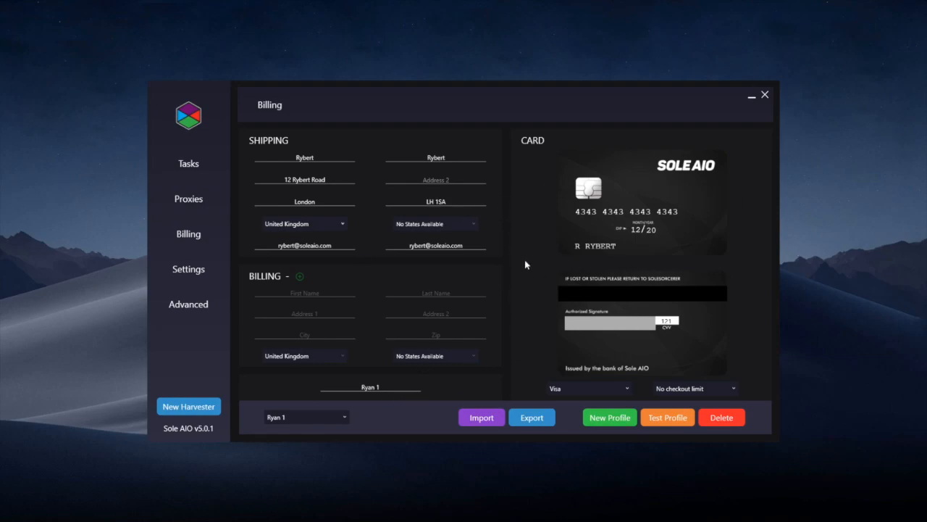